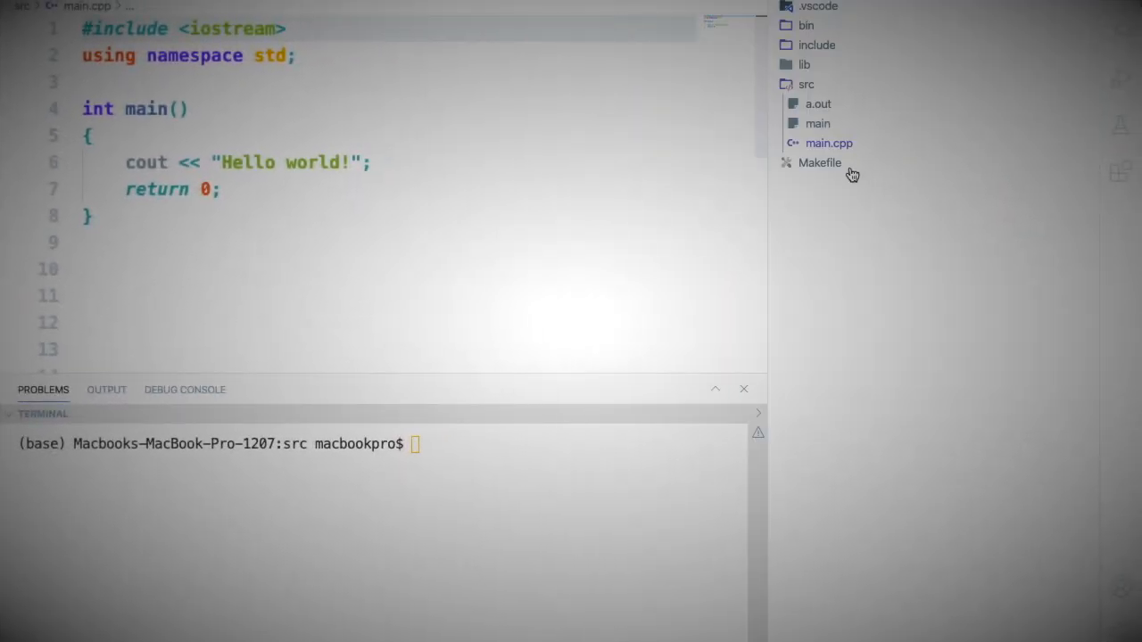
# Select a.out in the Explorer and run ./a.out in the terminal to print Hello world!
pyautogui.click(817, 104)
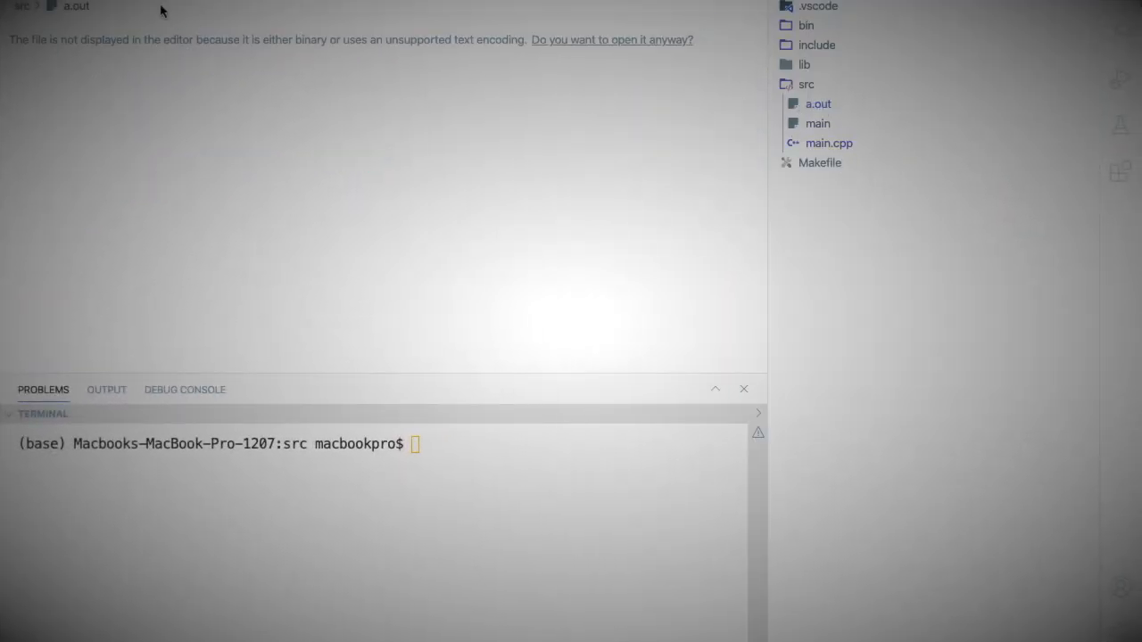
pyautogui.moveTo(794, 42)
pyautogui.write('./')
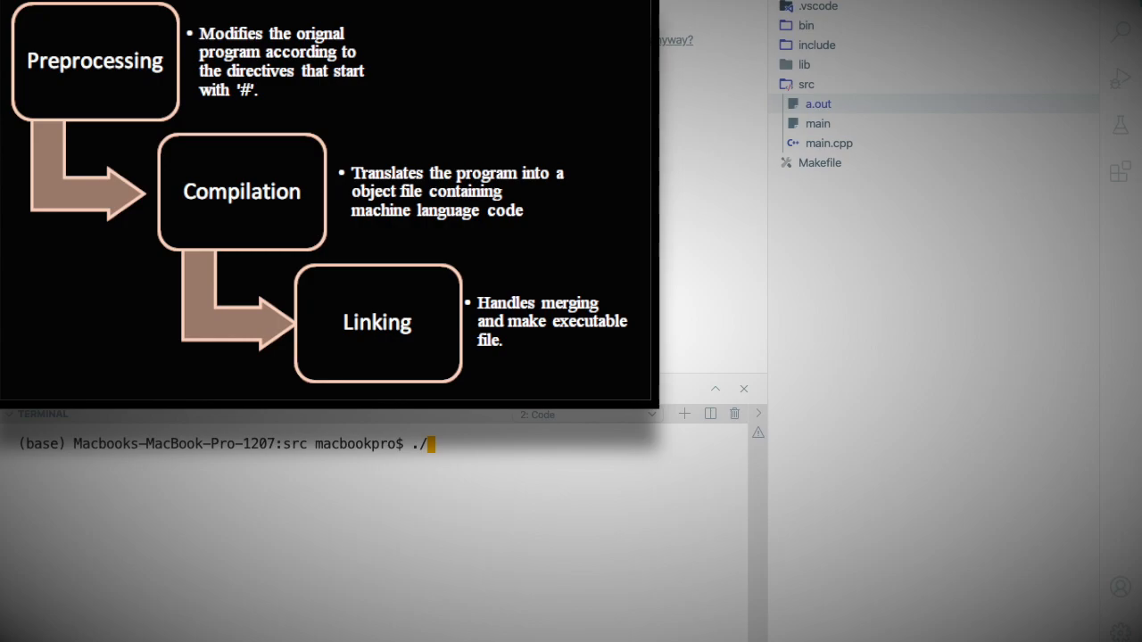
pyautogui.write('a.out')
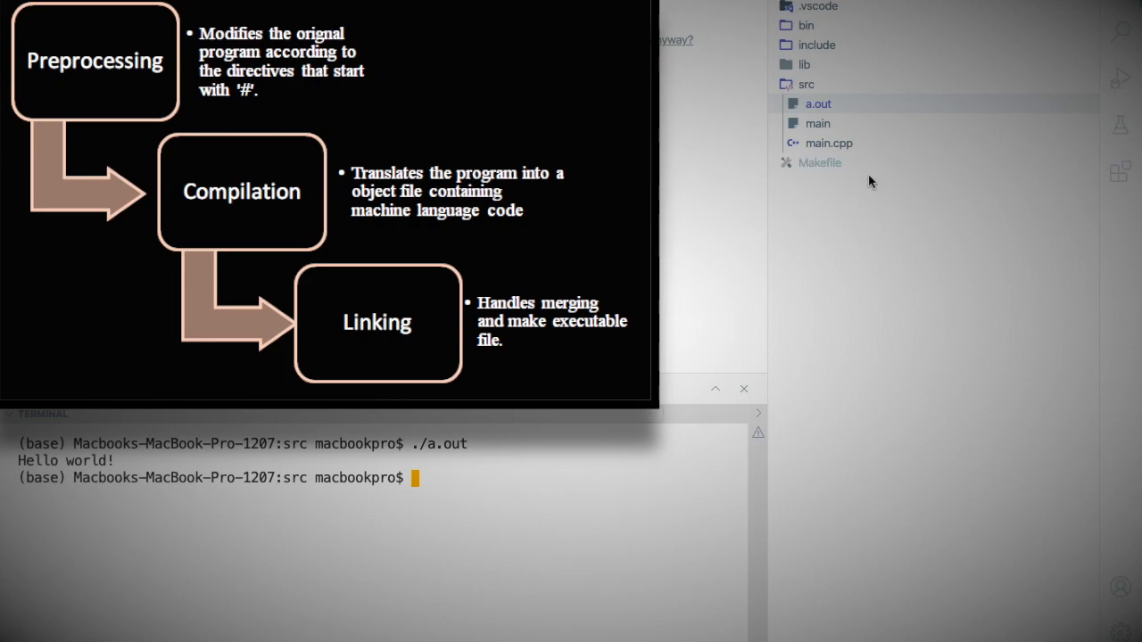
pyautogui.moveTo(877, 148)
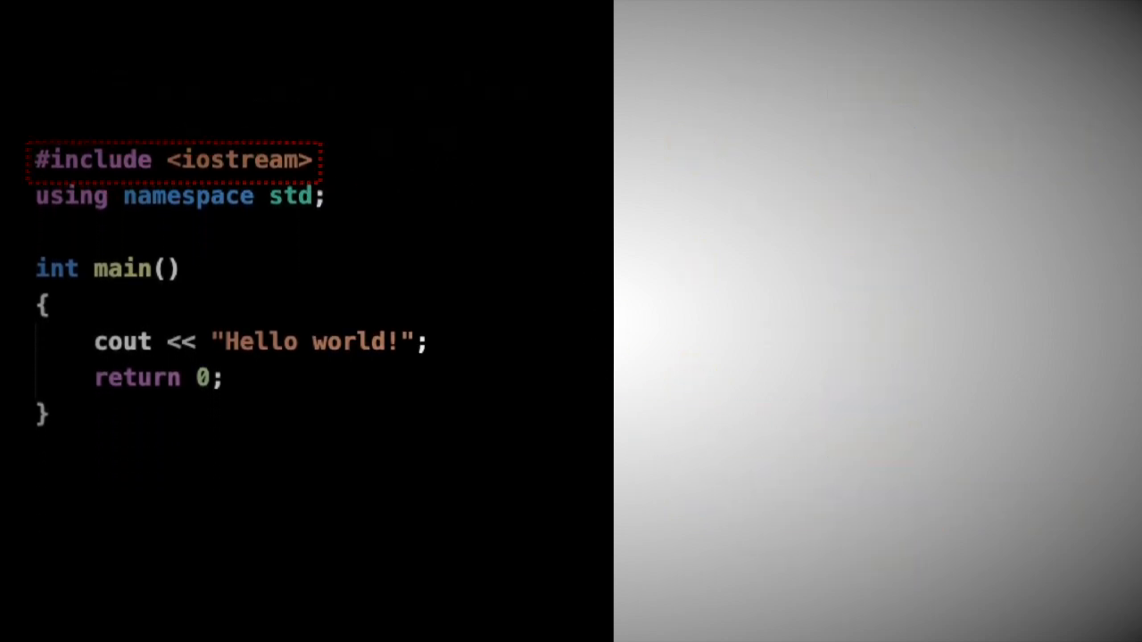
pyautogui.write('Header file with input and o')
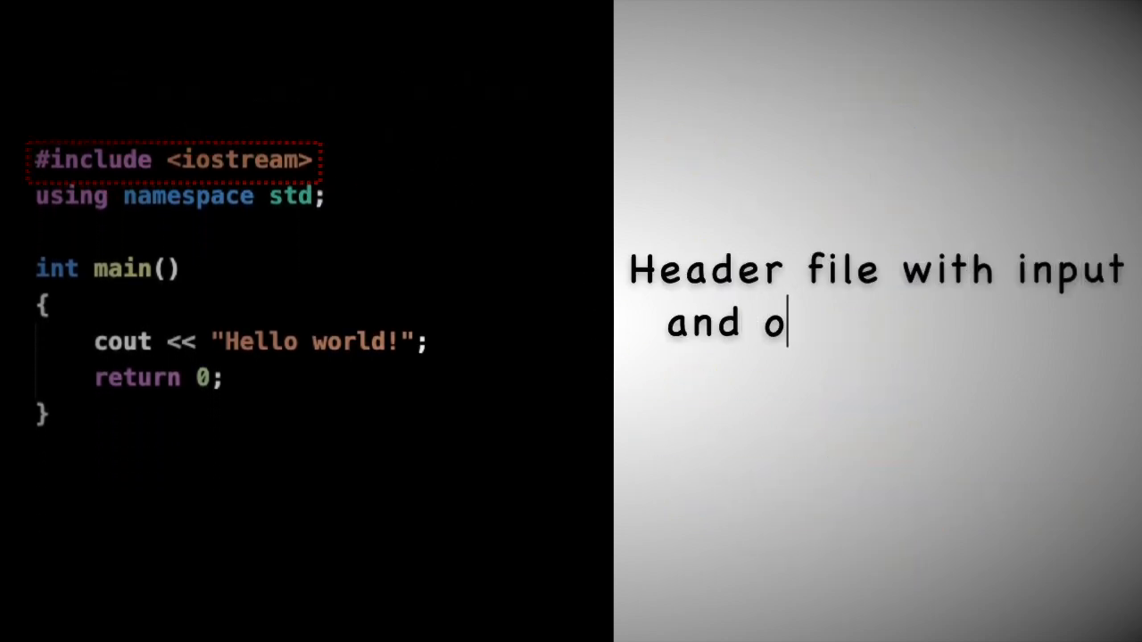
pyautogui.write('utput objects')
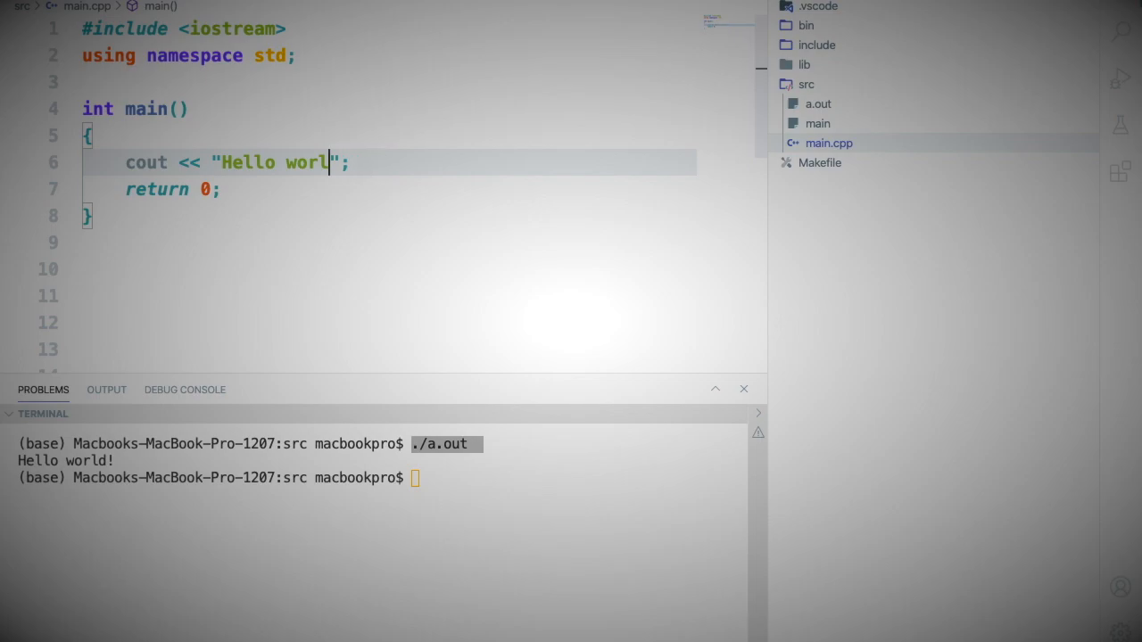
# Change the greeting string to "Hello, Dotnet Training Academy :)".
pyautogui.press('Backspace')
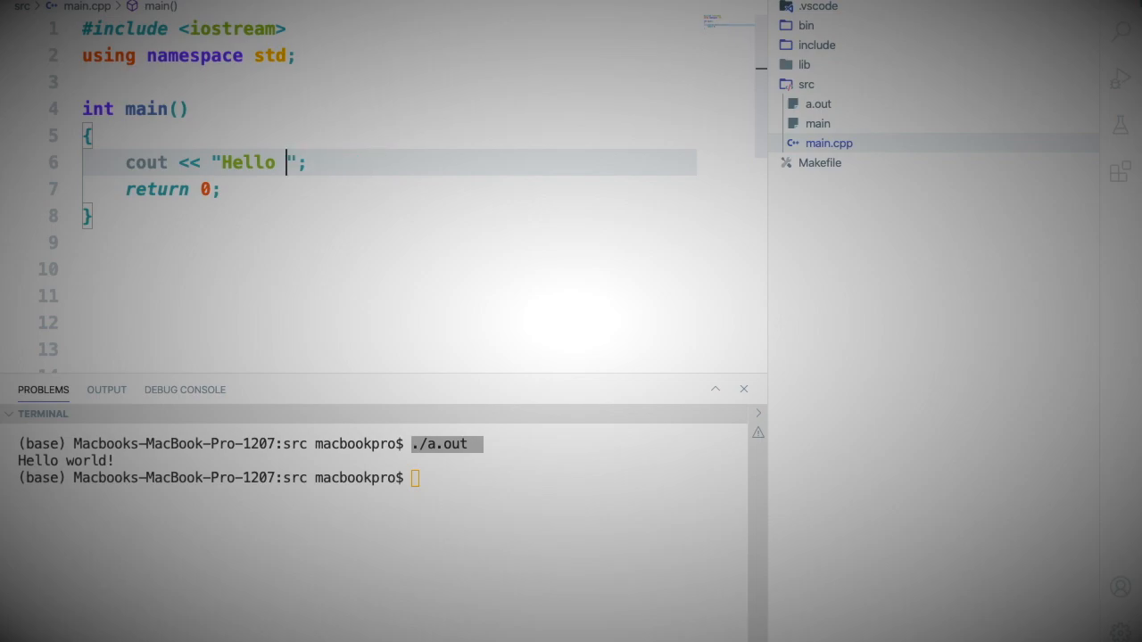
pyautogui.write('Dotnet Tra')
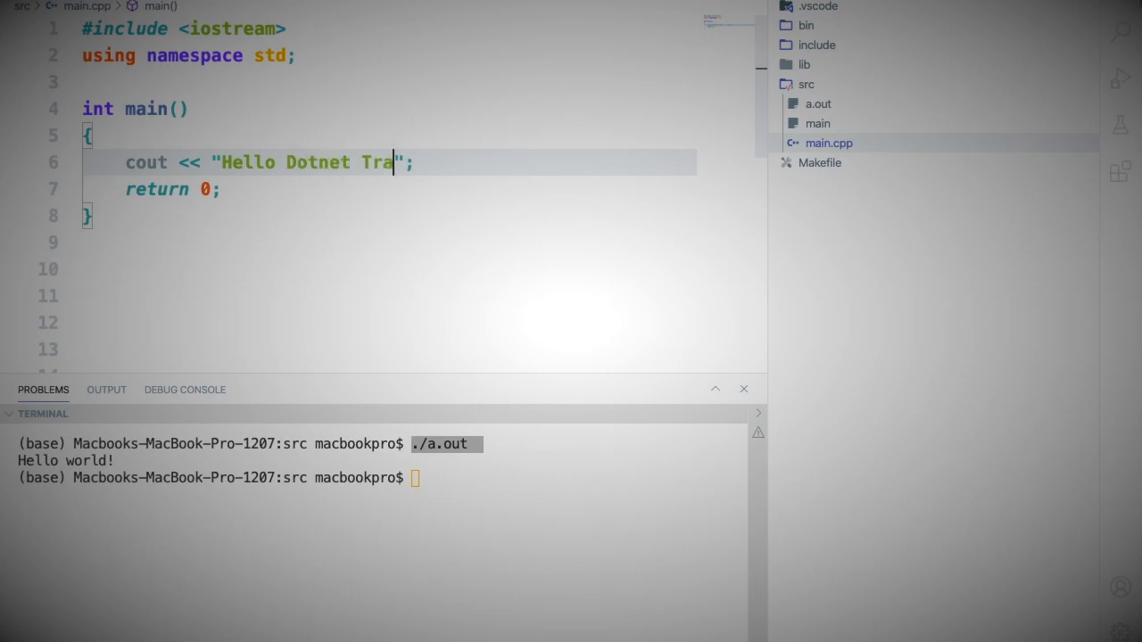
pyautogui.write('ining Academy')
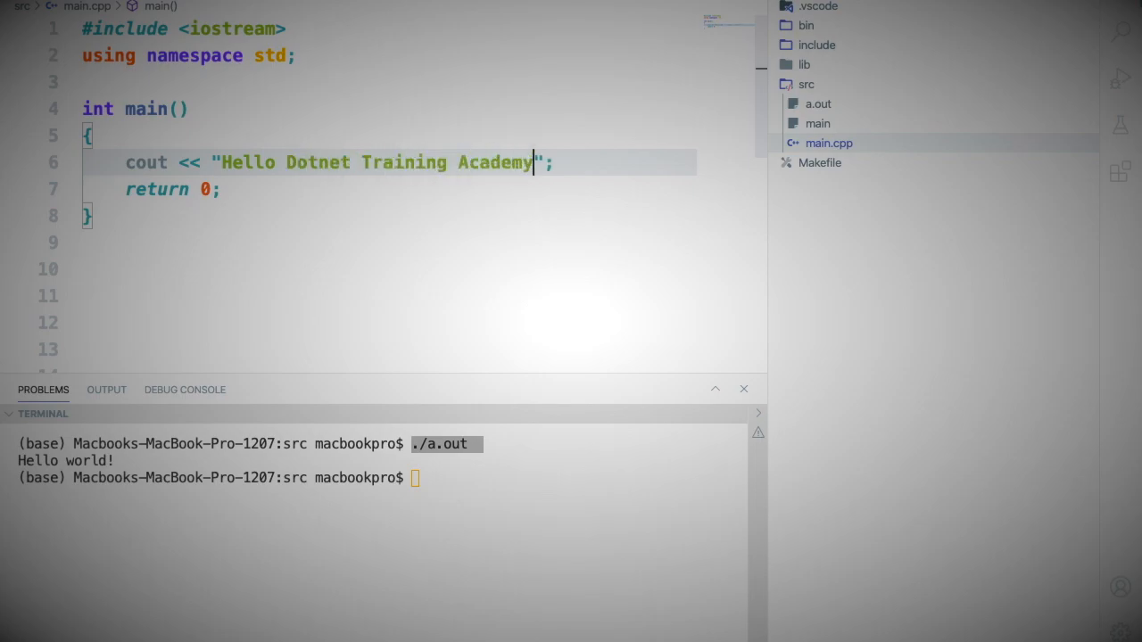
# Run main.cpp with Run Code to print the new greeting.
pyautogui.rightClick(828, 143)
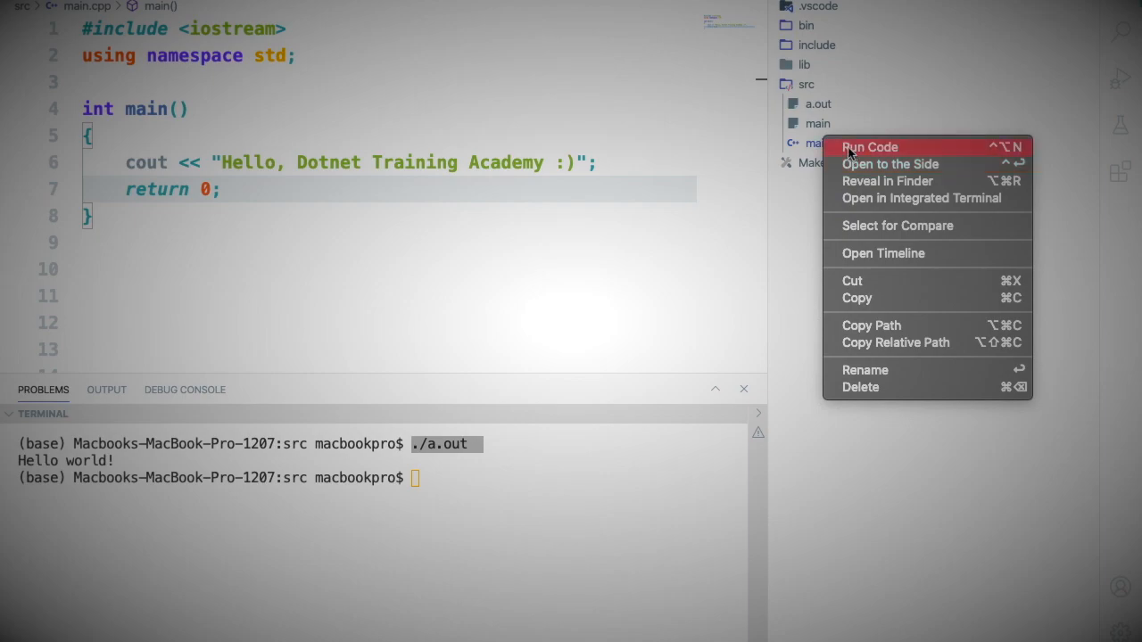
pyautogui.click(869, 146)
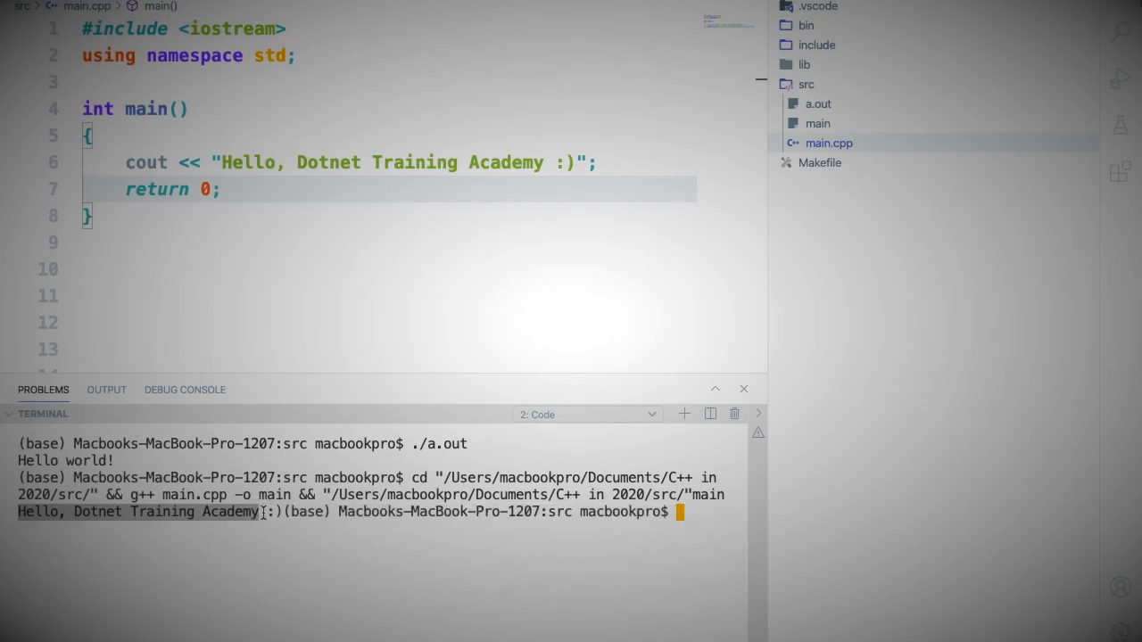
pyautogui.write('cout << "Hello, Everyone :)";')
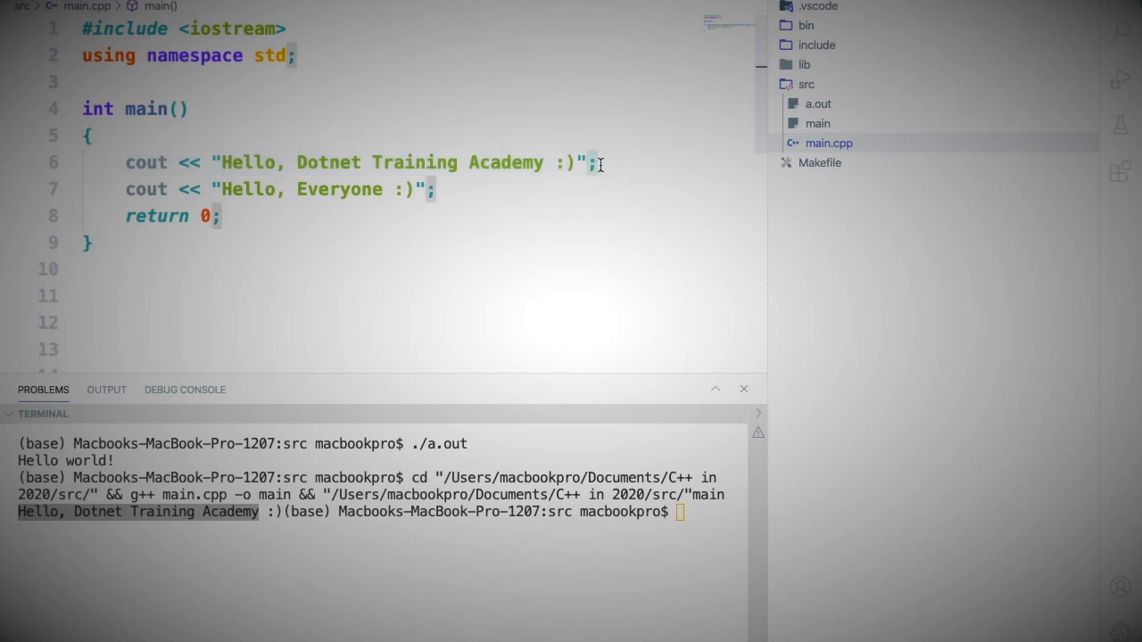
# Add a cout line printing "Hello, Everyone :)" and rerun main.cpp via Run Code.
pyautogui.click(590, 165)
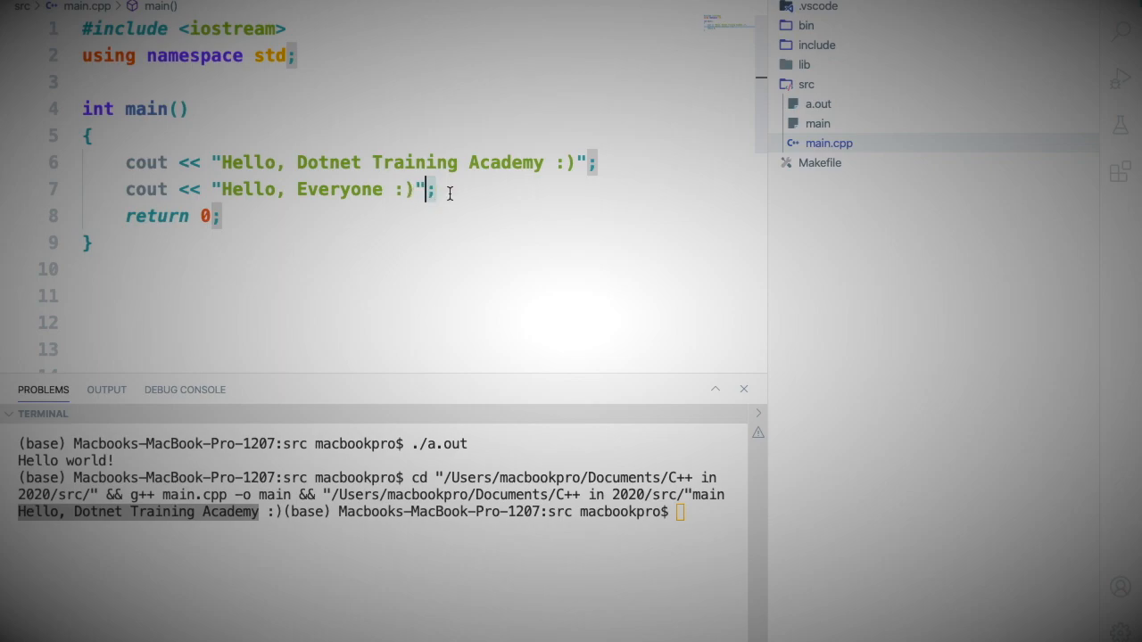
pyautogui.rightClick(827, 143)
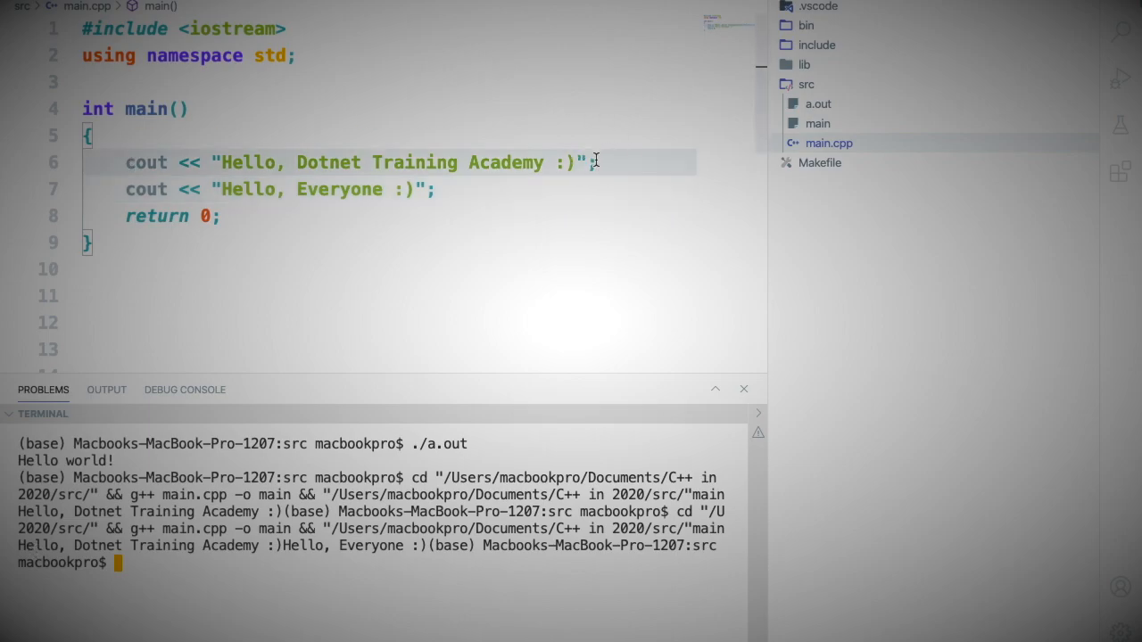
# Append << endl to both cout lines, run, then remove endl and clear the terminal.
pyautogui.write('<<')
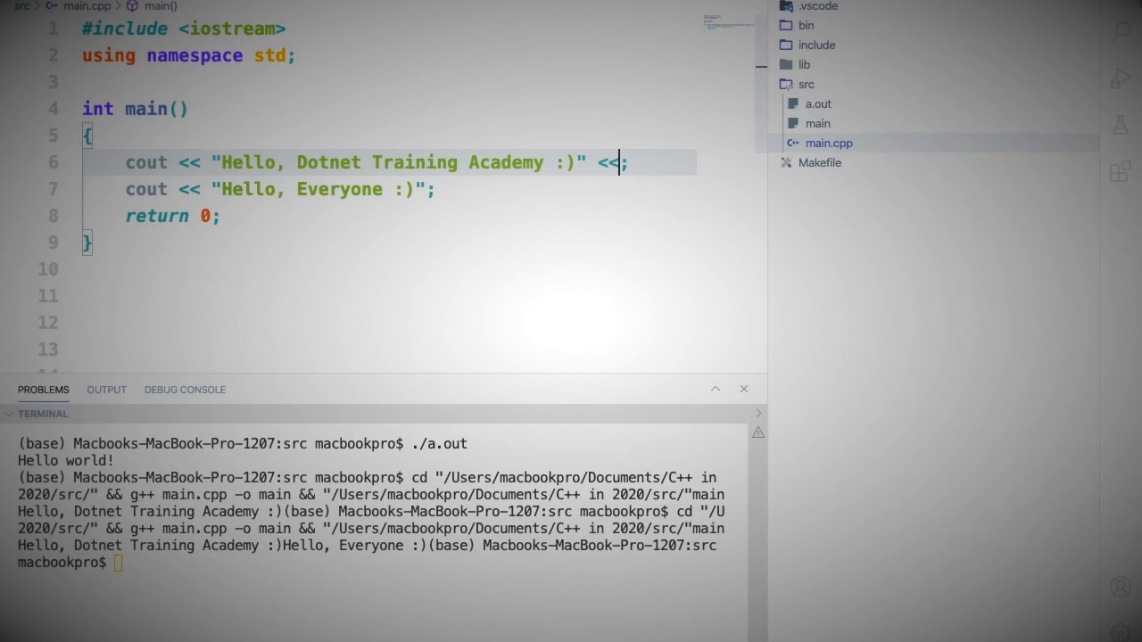
pyautogui.write('endl')
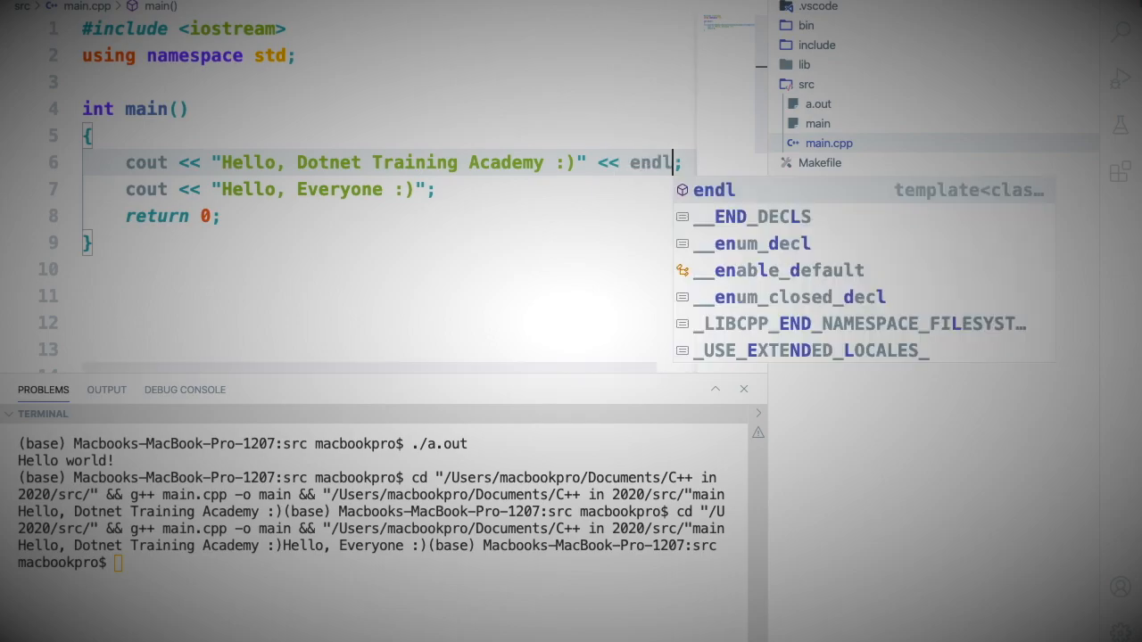
pyautogui.press('Escape')
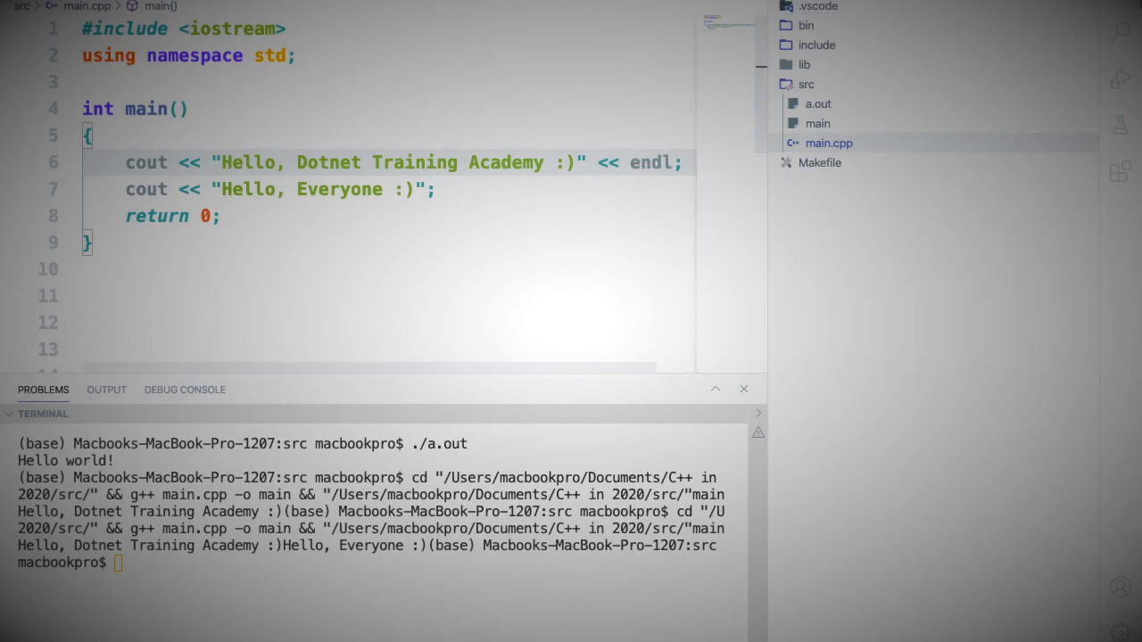
pyautogui.click(435, 189)
pyautogui.write(' << endl')
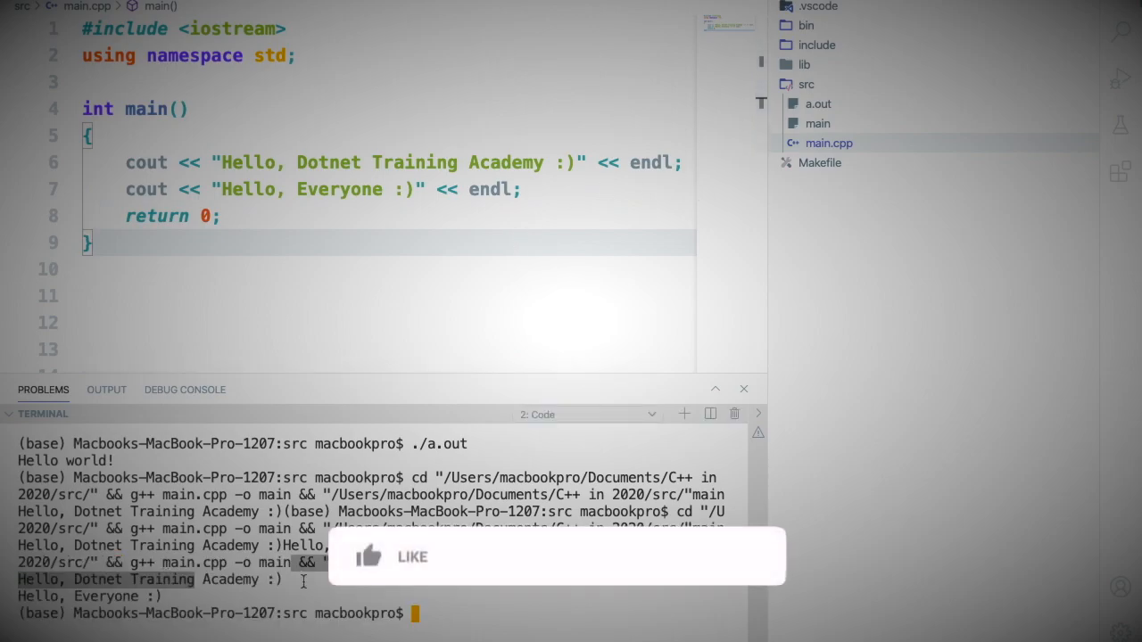
pyautogui.click(368, 557)
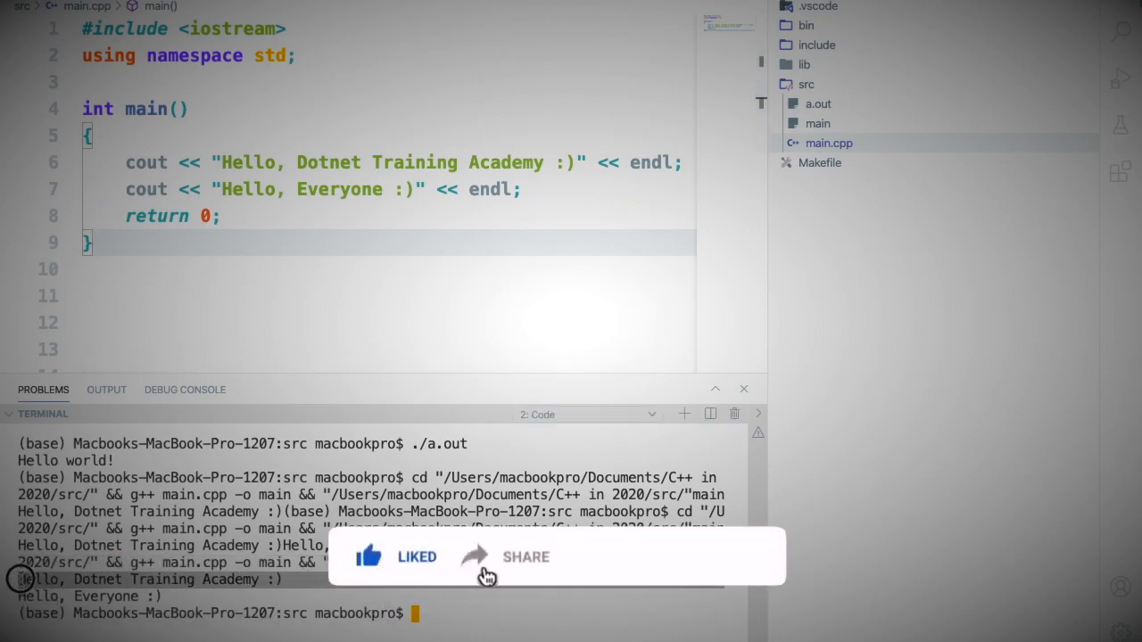
pyautogui.click(640, 556)
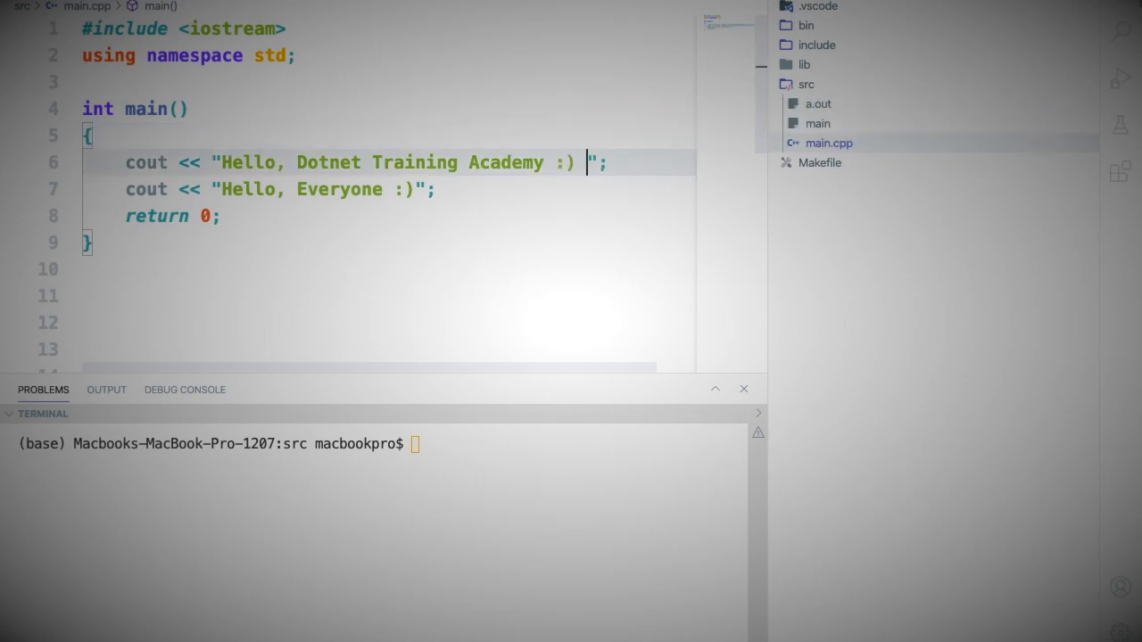
# Add \n to both greeting strings and rerun main.cpp via Run Code.
pyautogui.write('\\n')
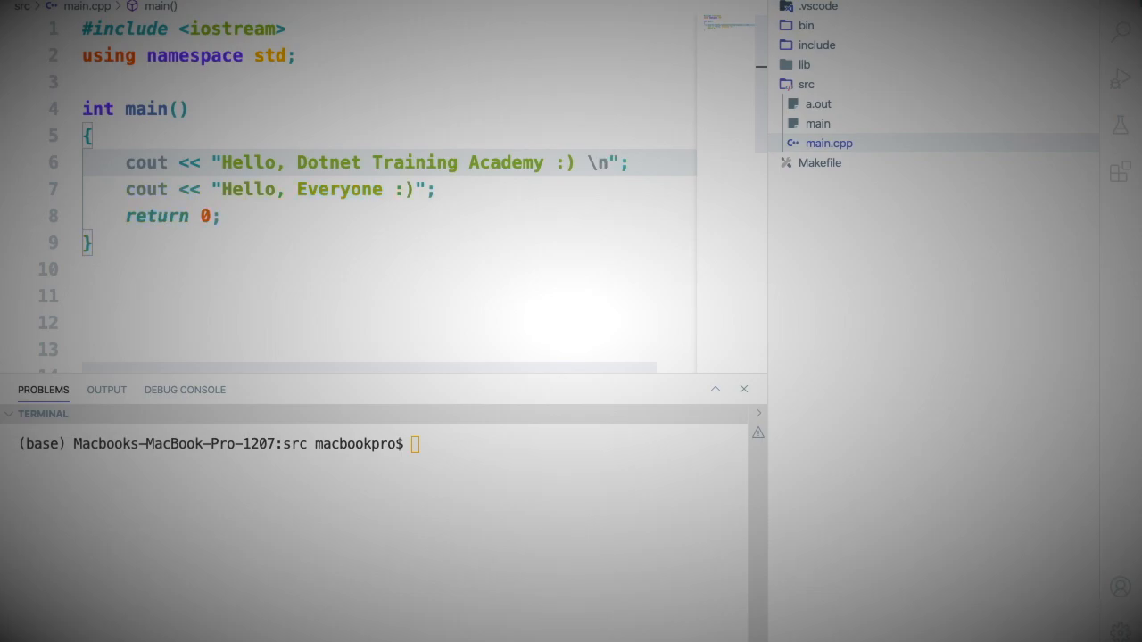
pyautogui.click(426, 189)
pyautogui.write(' \\n')
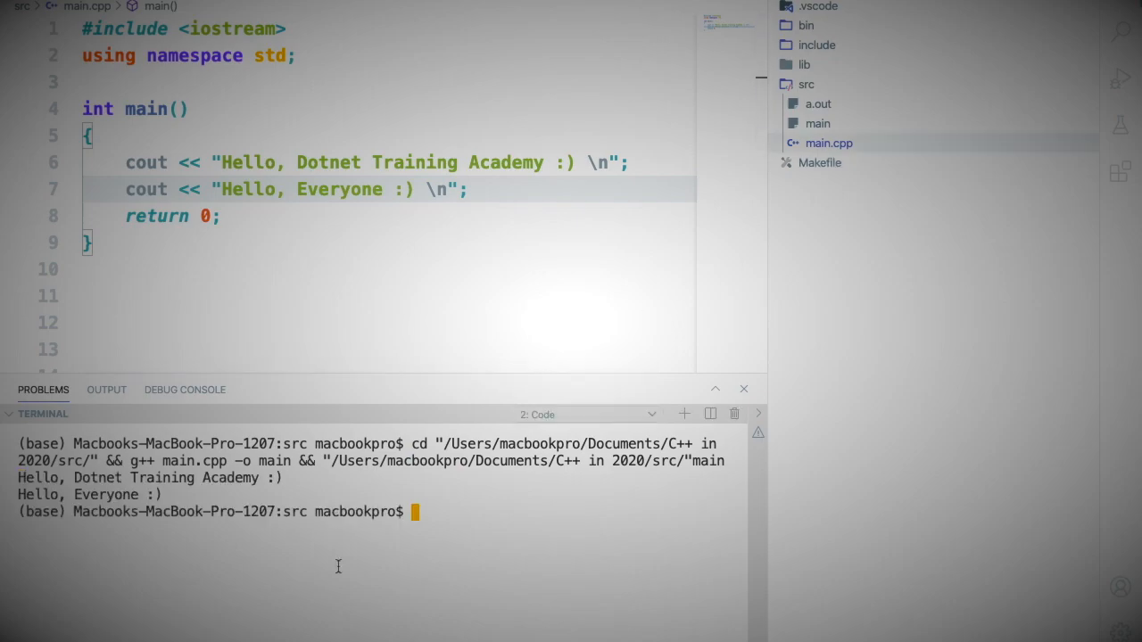
pyautogui.rightClick(822, 143)
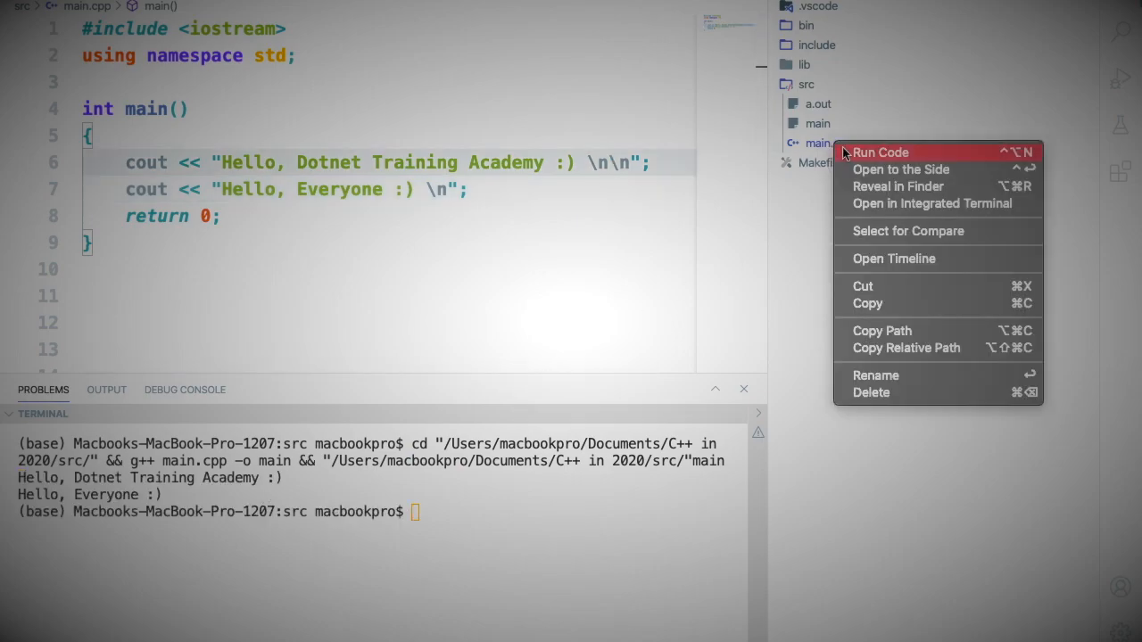
pyautogui.click(594, 161)
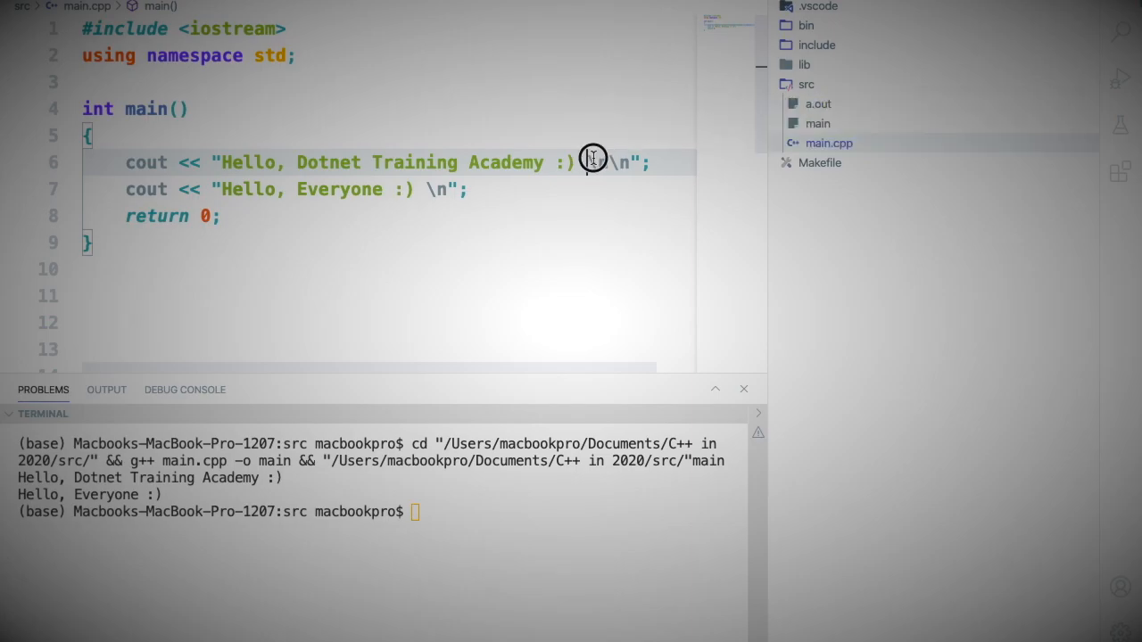